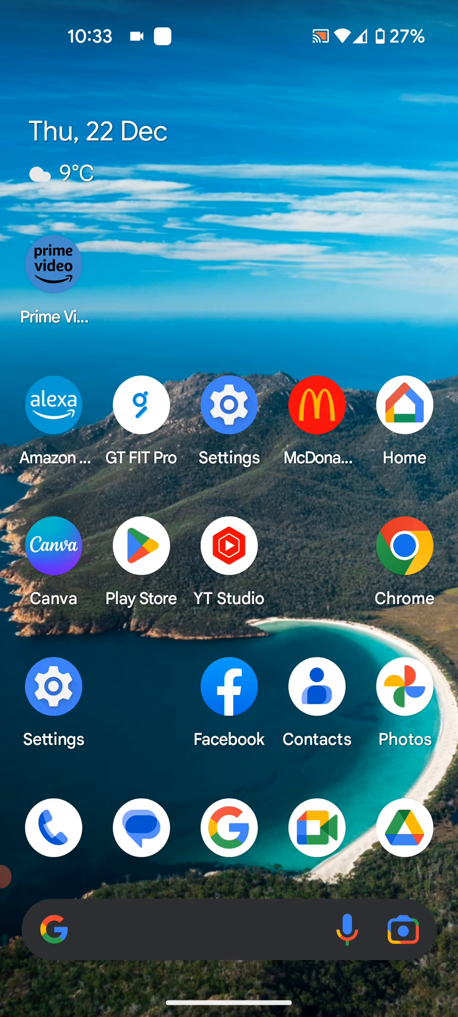
Step: Go to Settings > Display > Lock screen and start adding custom lock screen text
click(228, 404)
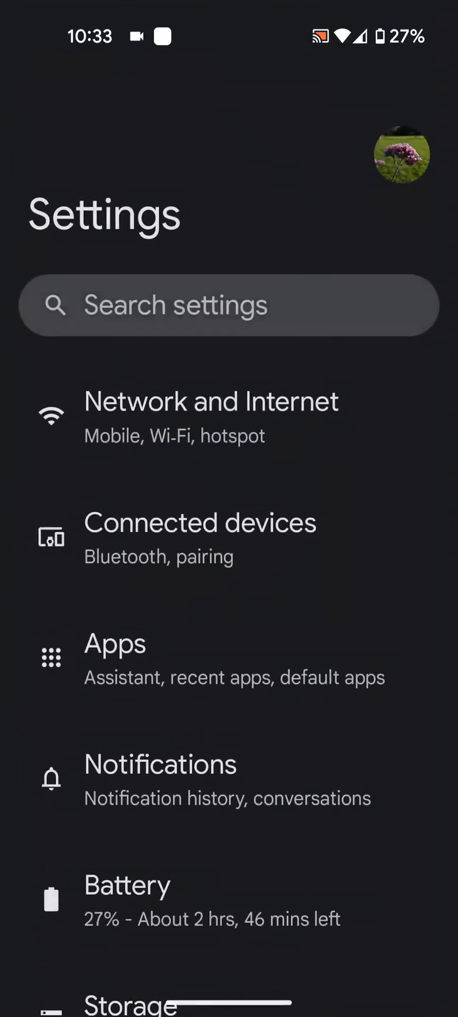
scroll(down, 3)
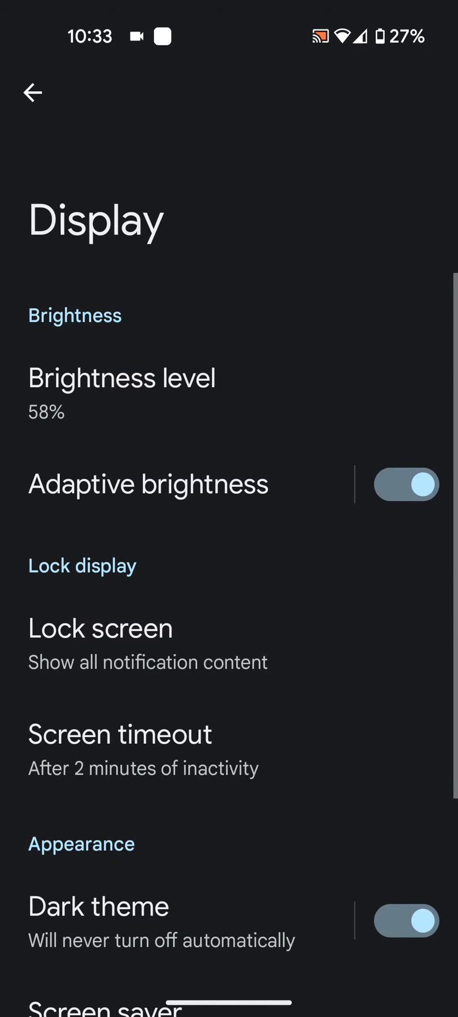
click(237, 668)
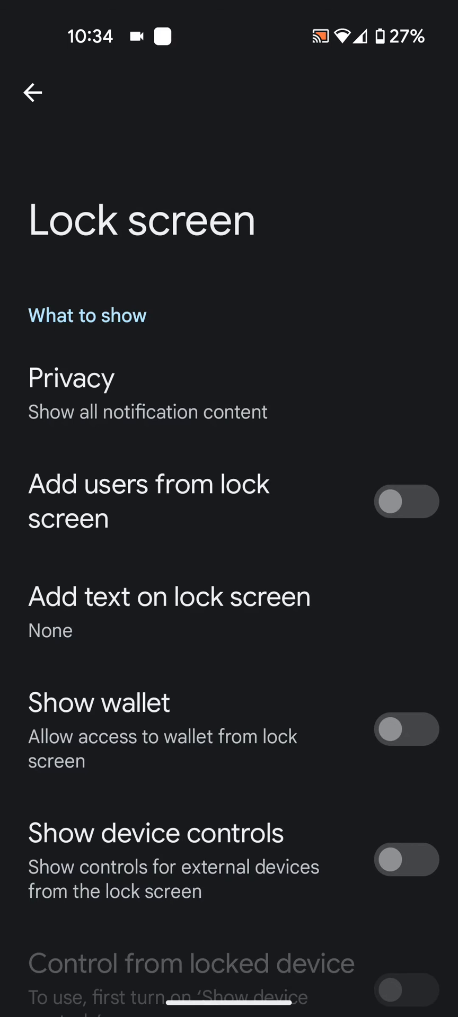
click(169, 595)
text(Caution! This phone belongs to the)
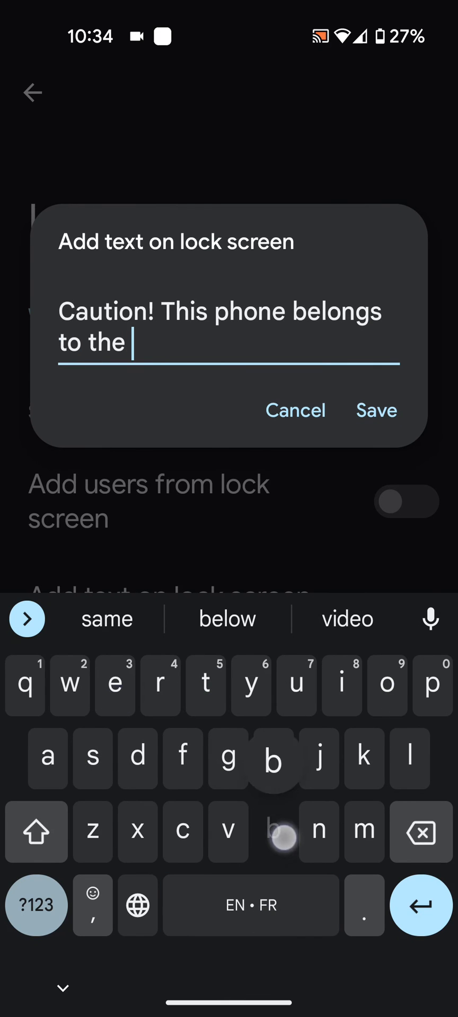
Step: Finish the lock screen text 'Caution! This phone belongs to the boss' and save it
text(boss)
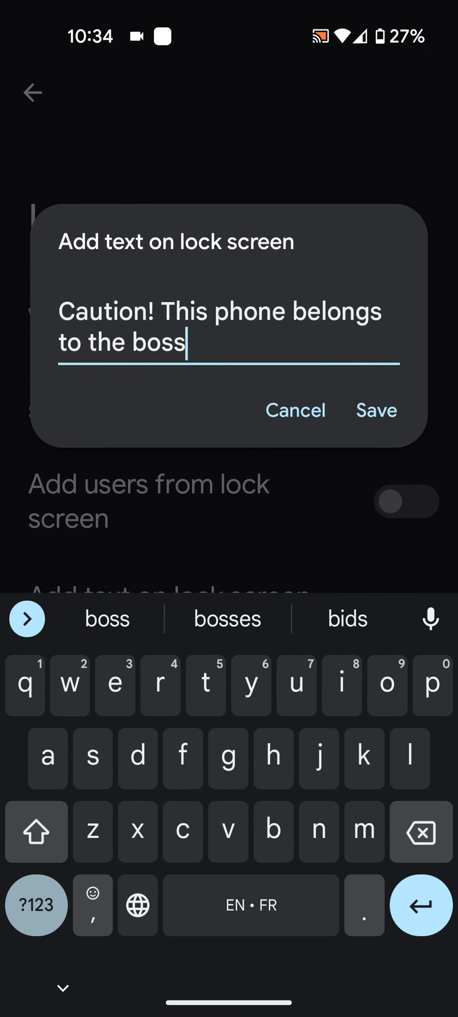
click(376, 410)
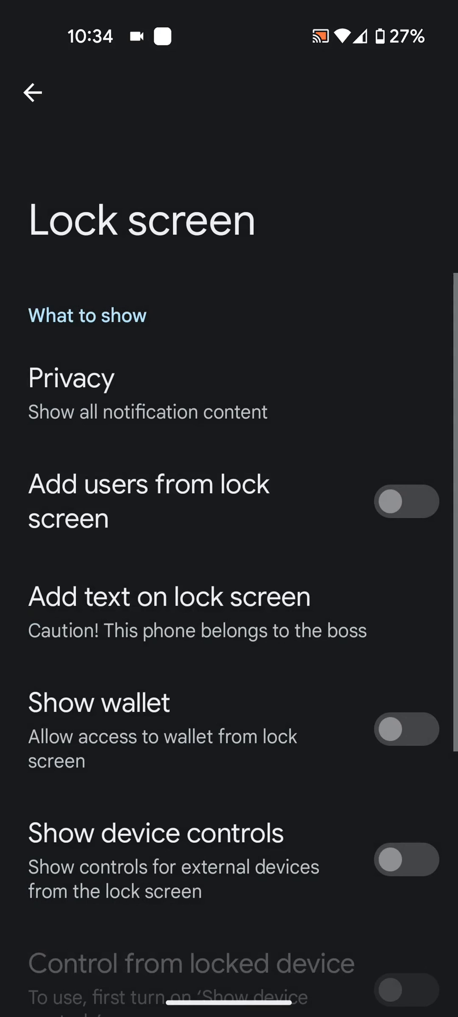